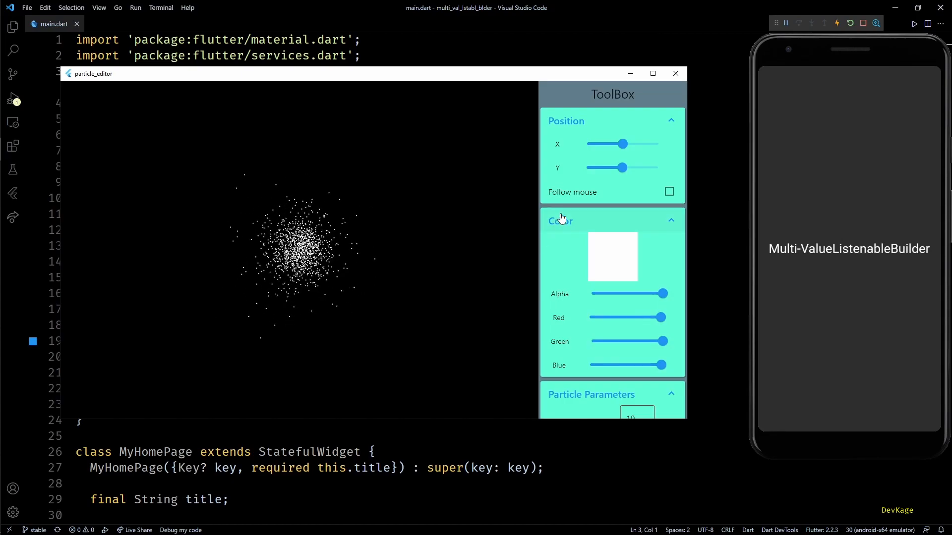
Collapse the Position panel and start shifting the particle colour's red, green, blue and alpha levels
click(671, 120)
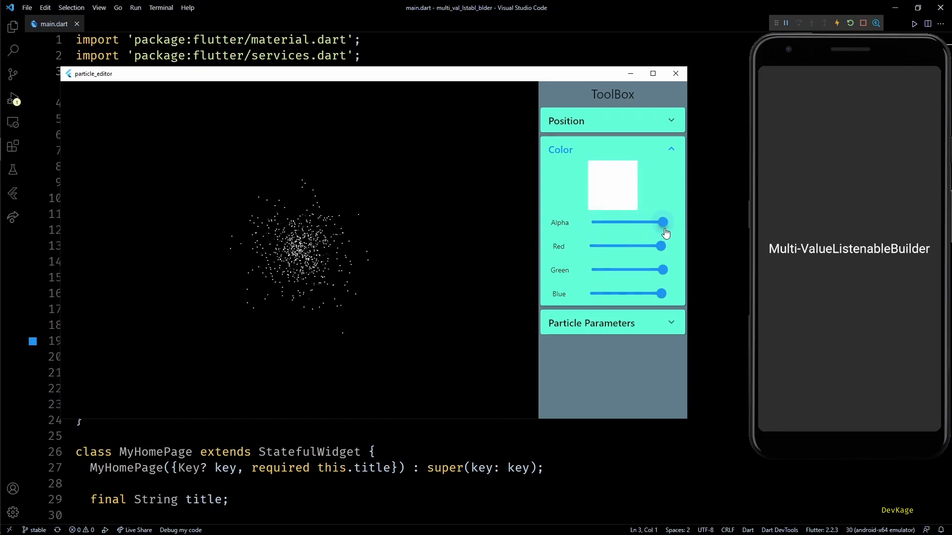
drag(661, 246, 653, 245)
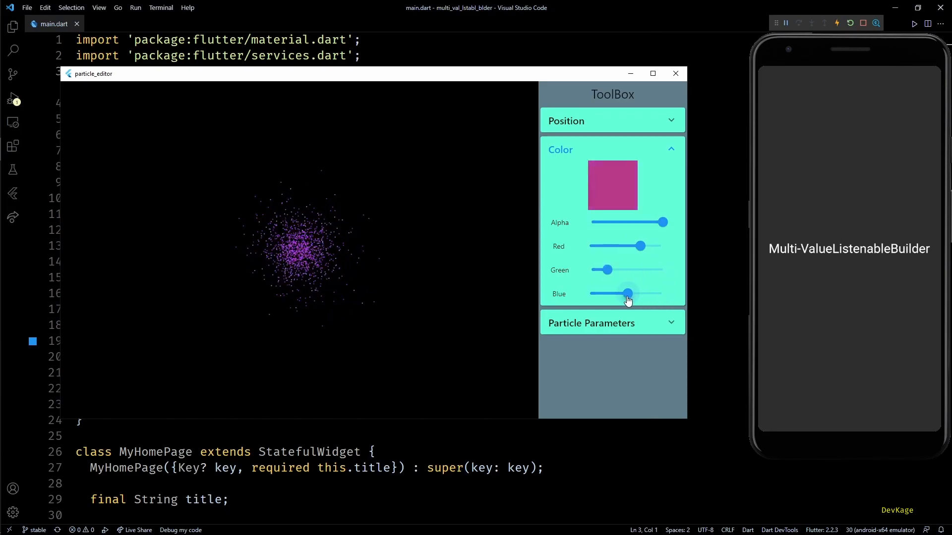
drag(627, 293, 637, 293)
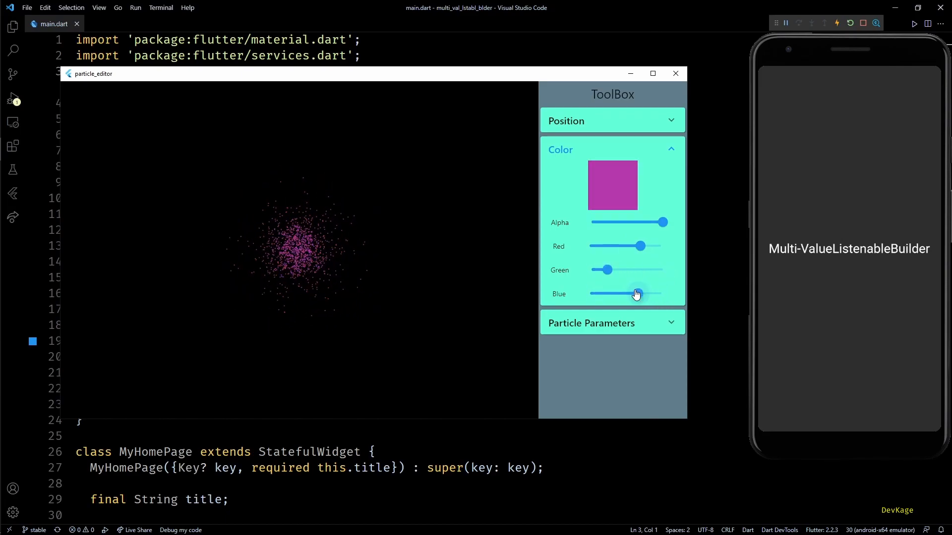
drag(638, 293, 637, 293)
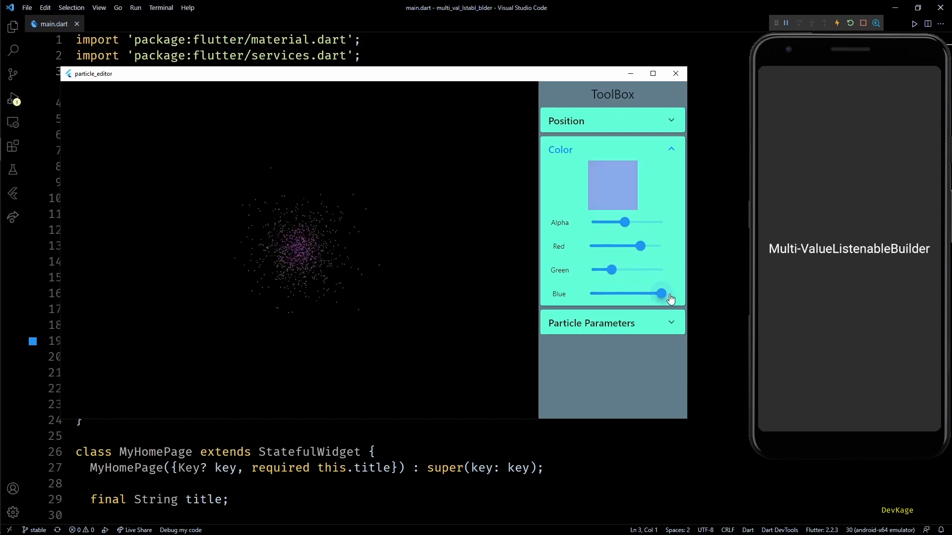
Finish the tint as translucent full red with no blue, then bring up the package's install instructions
drag(661, 293, 589, 294)
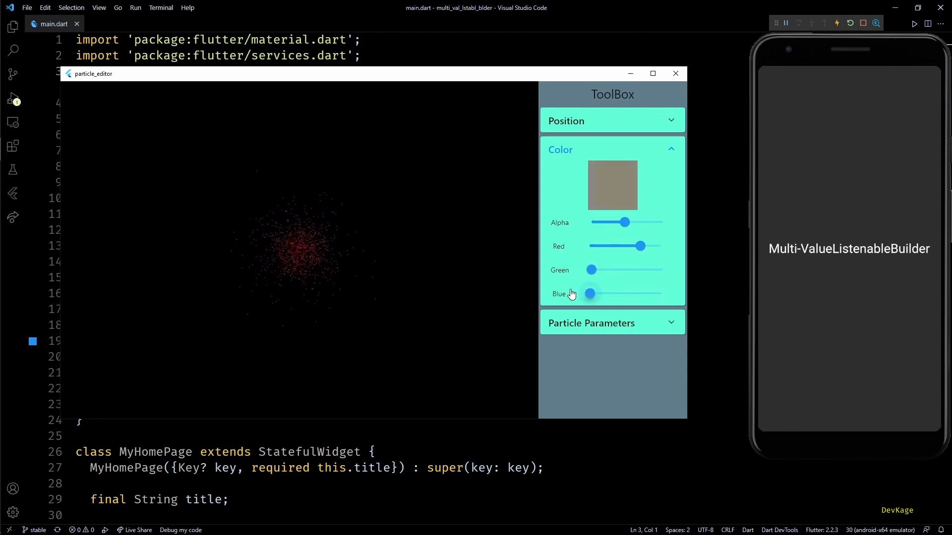
drag(641, 246, 661, 246)
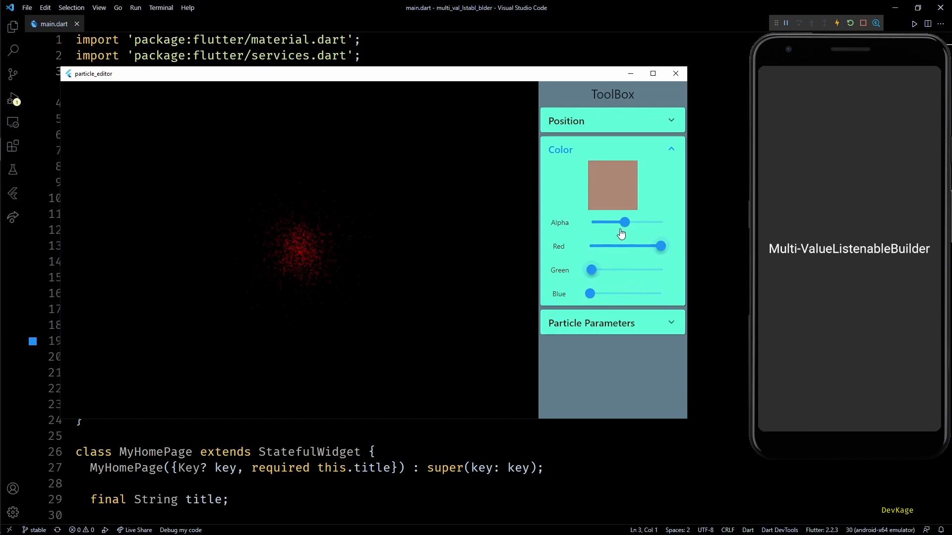
drag(626, 222, 661, 222)
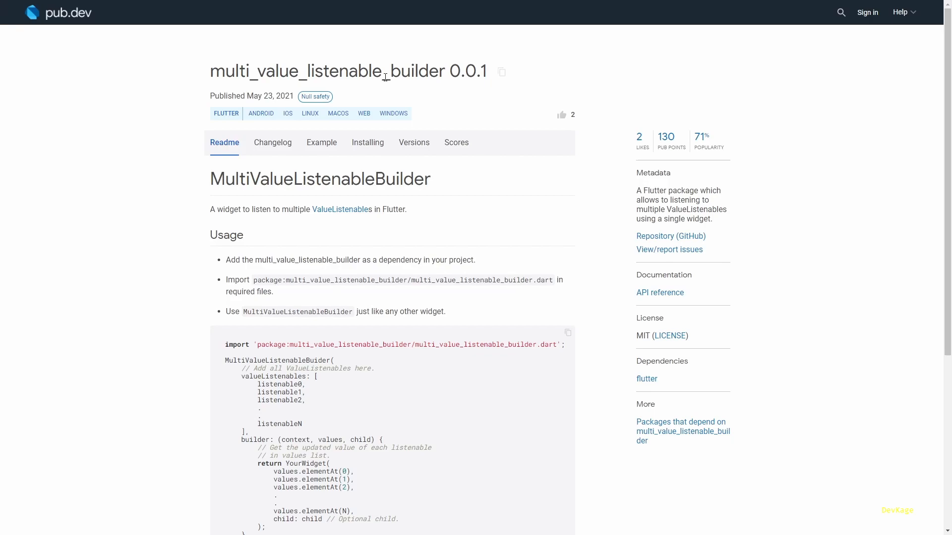
mouse_move(366, 142)
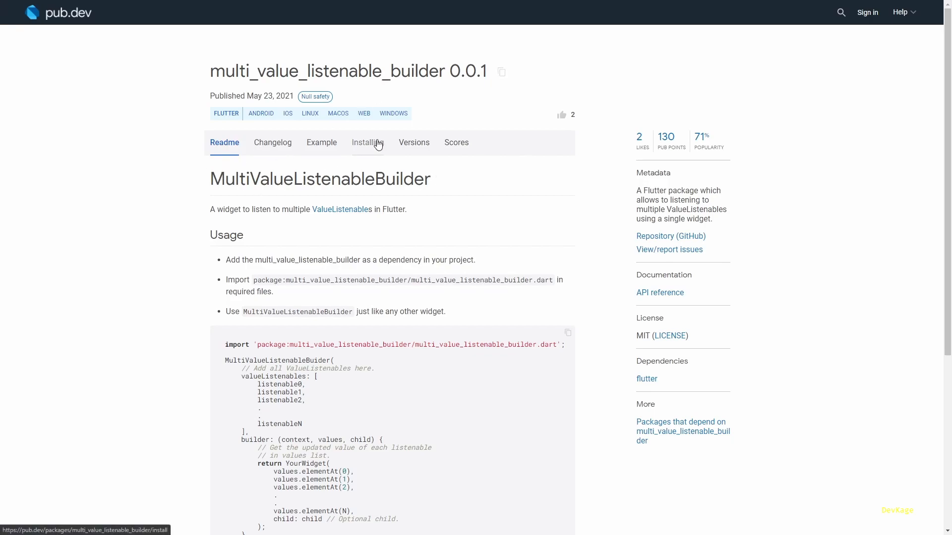
click(367, 142)
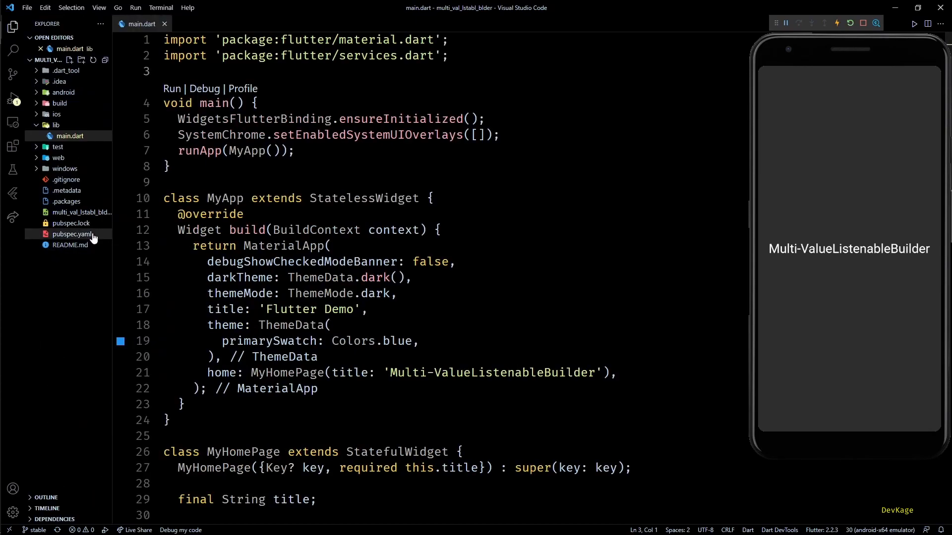
Confirm pubspec.yaml lists multi_value_listenable_builder 0.0.1, then return to main.dart
click(72, 234)
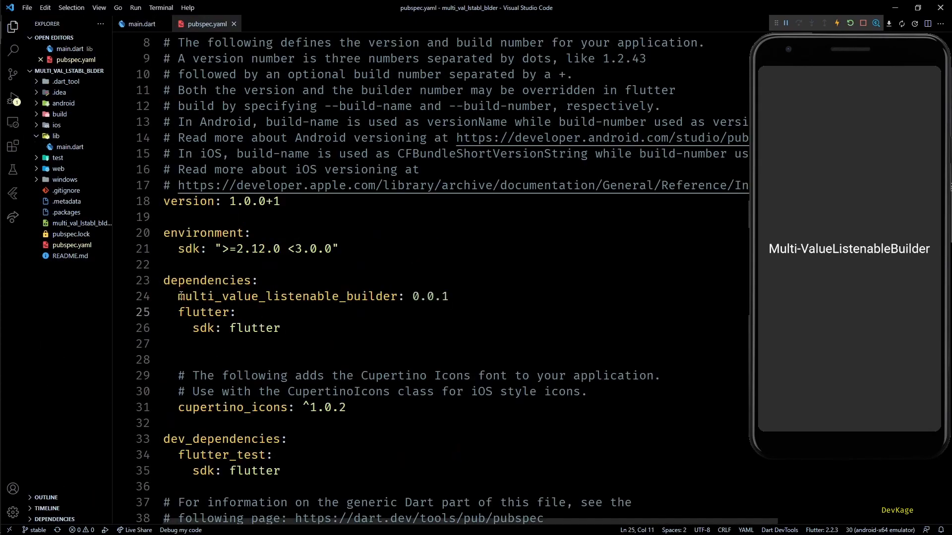
triple_click(312, 296)
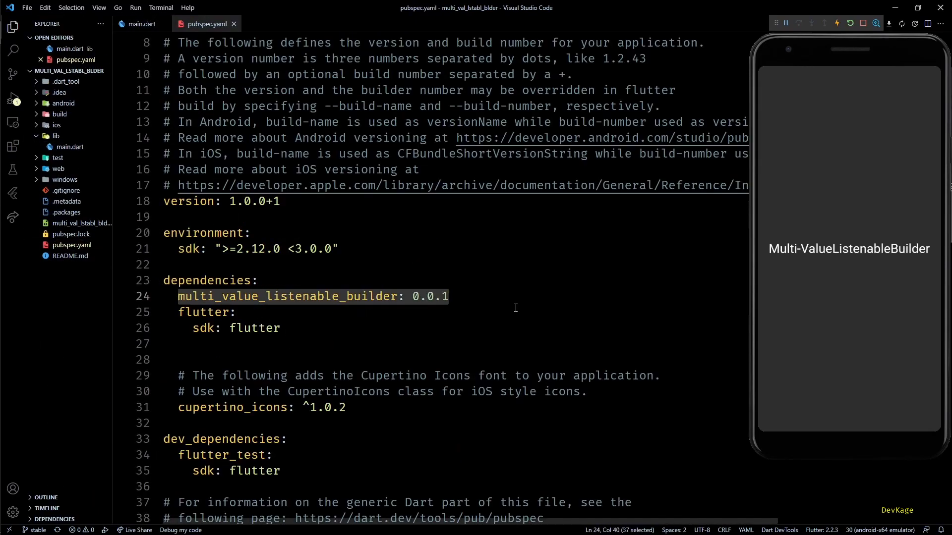
click(11, 28)
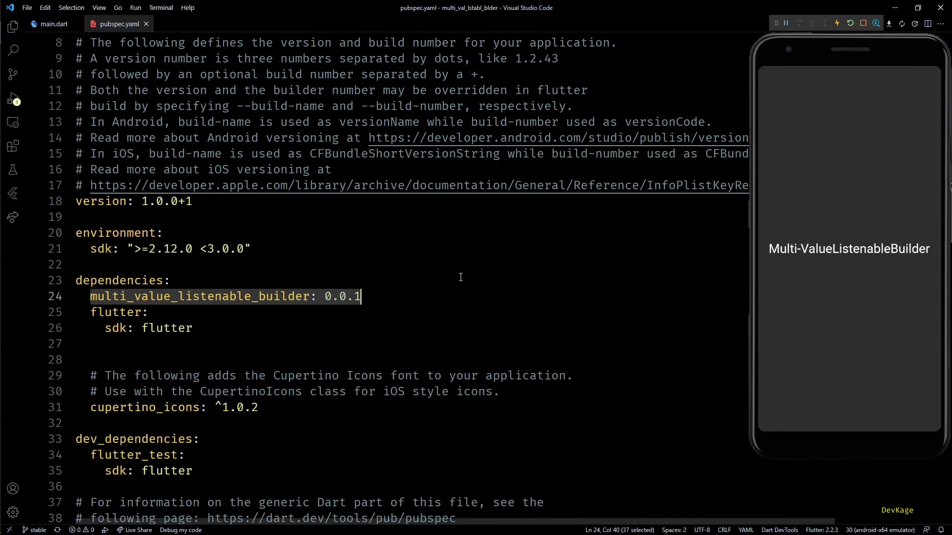
click(53, 23)
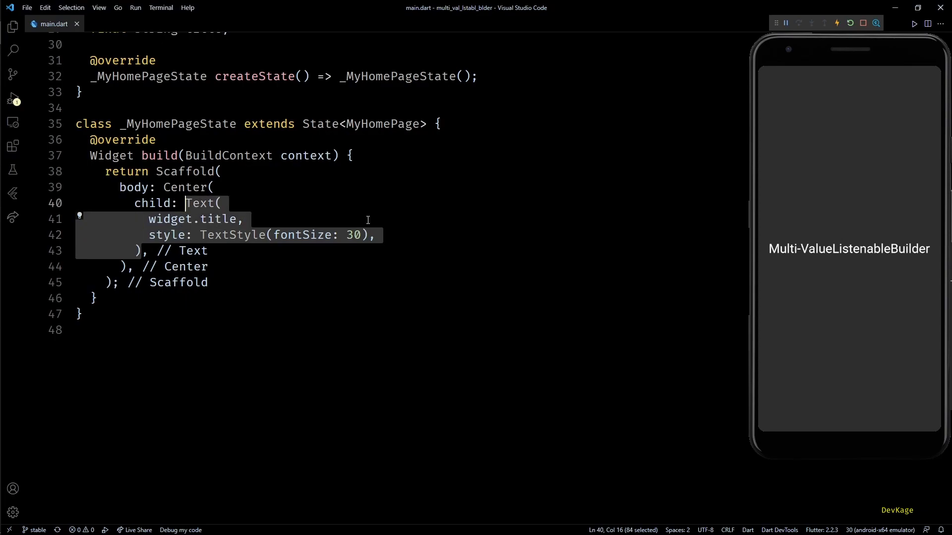
Replace the title Text with a Column holding a 200x200 Container coloured Color.fromARGB(255, 255, 255, 255)
text(Column()
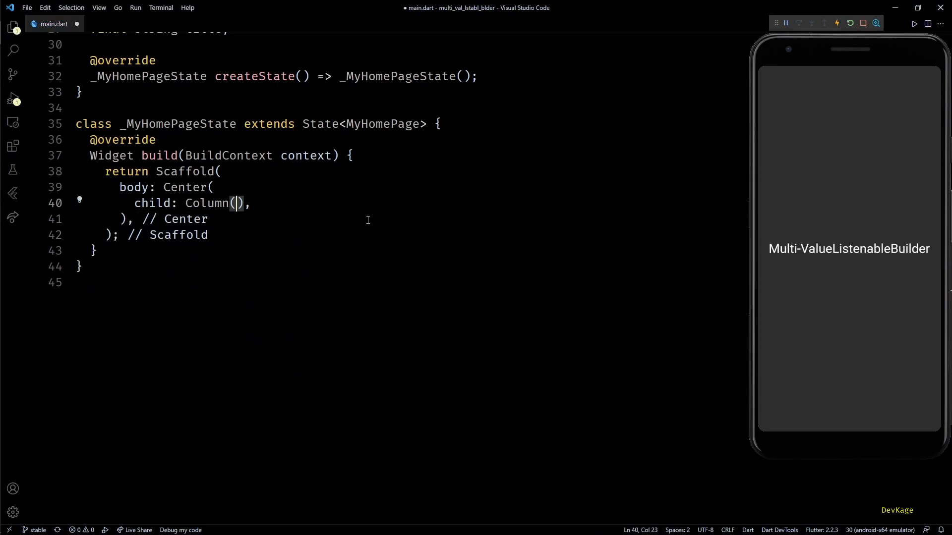
text(children: [],)
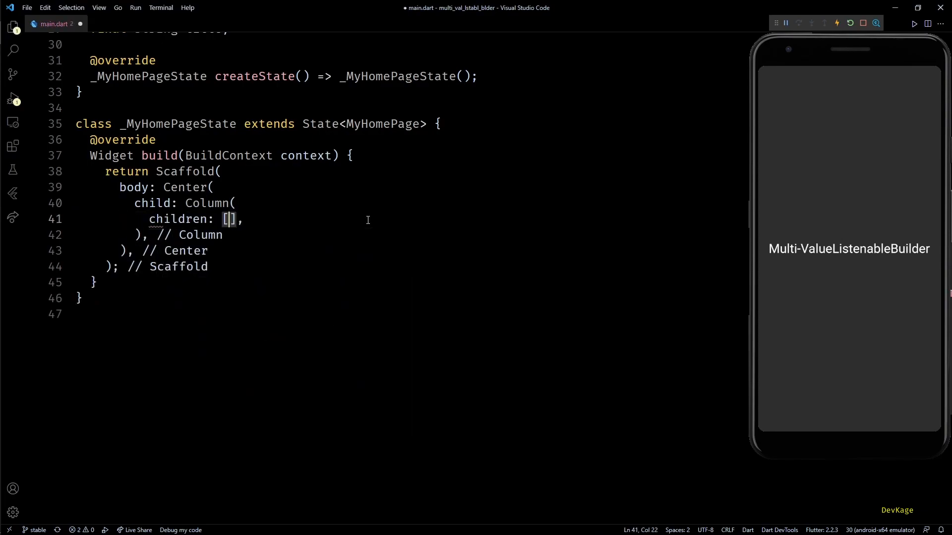
text(Container()
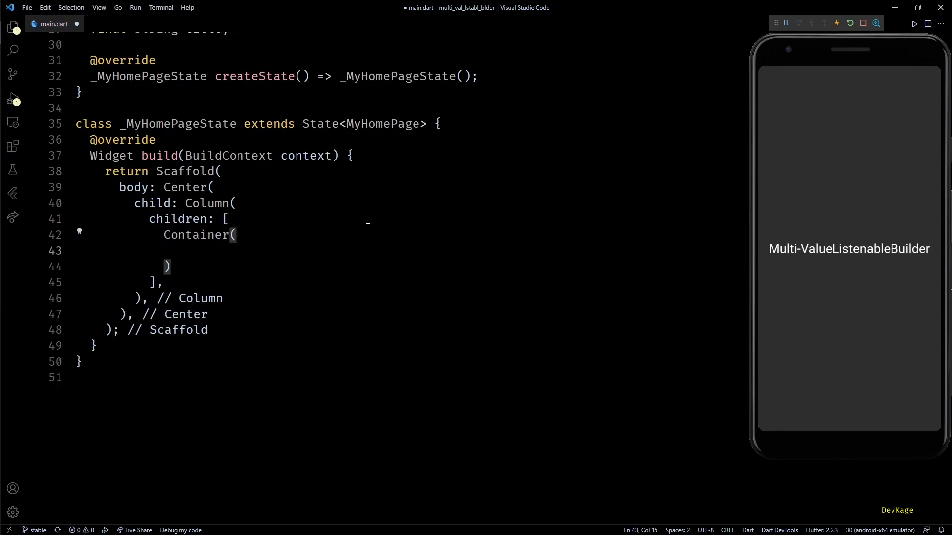
text(height: 200,)
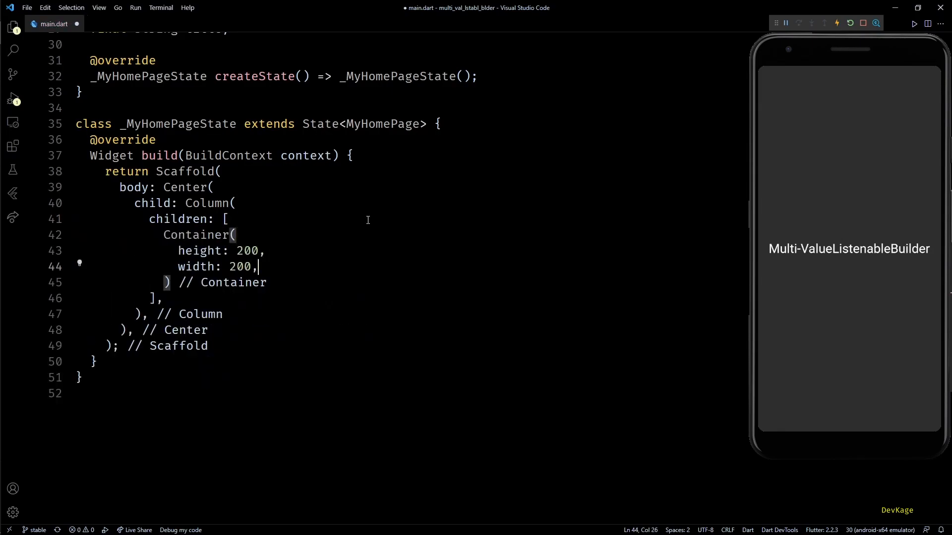
text(co)
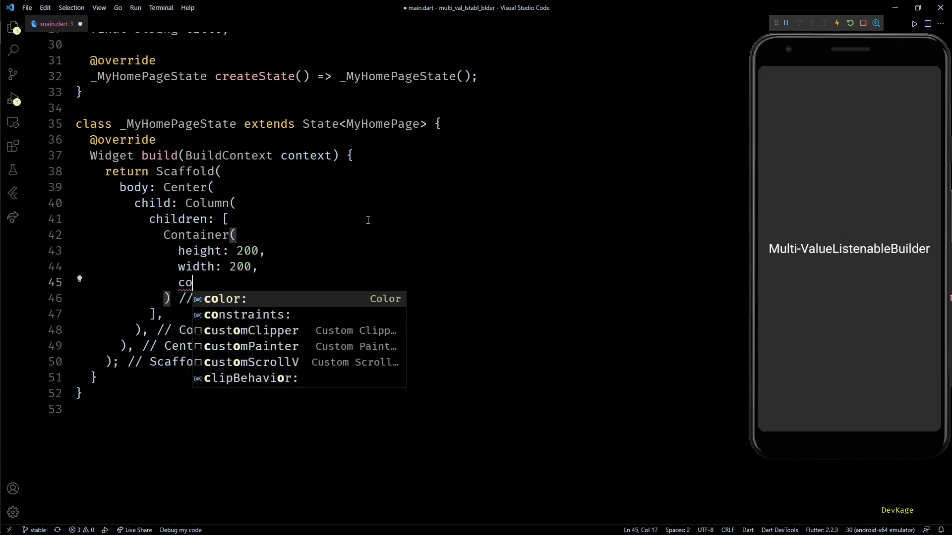
text(lor: Color.,)
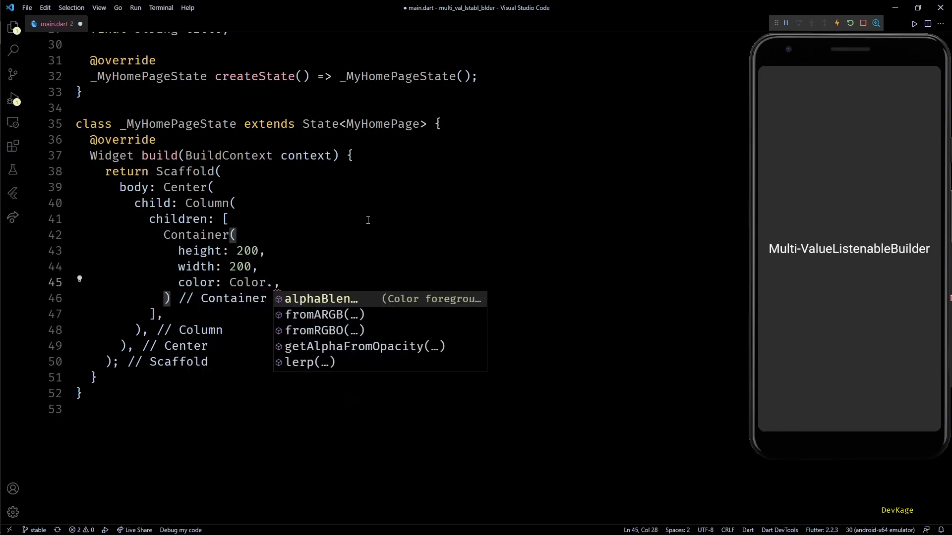
click(325, 315)
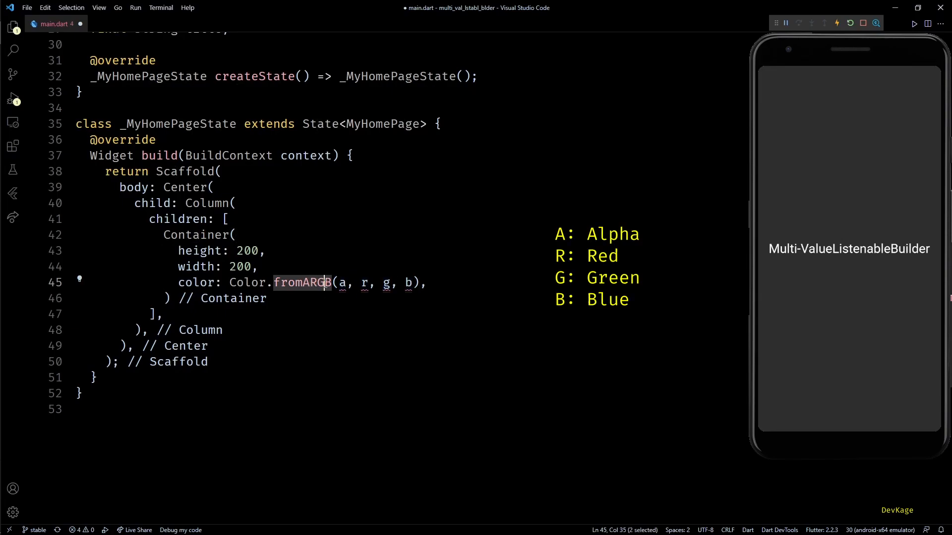
text(255, 255,)
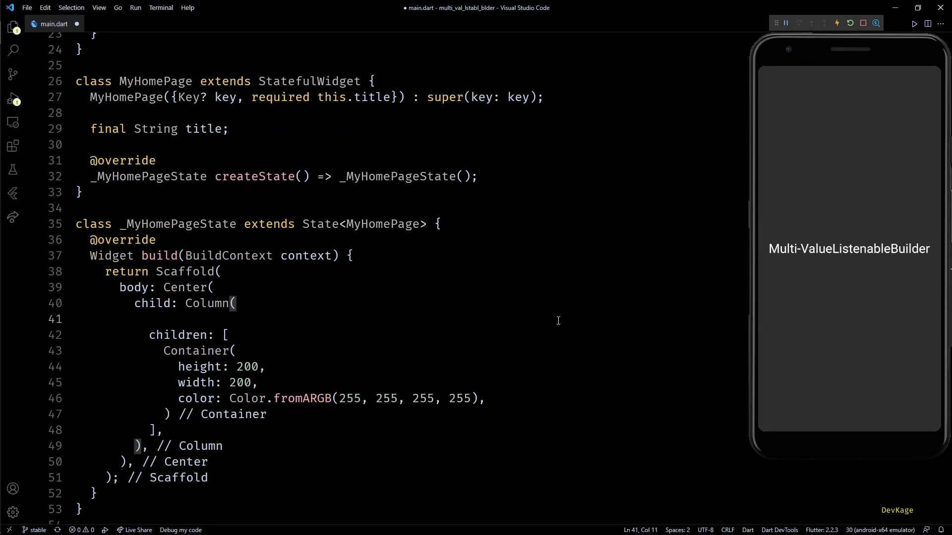
Centre the Column with mainAxisAlignment center and begin declaring the ValueNotifier<int> colour fields
text(m)
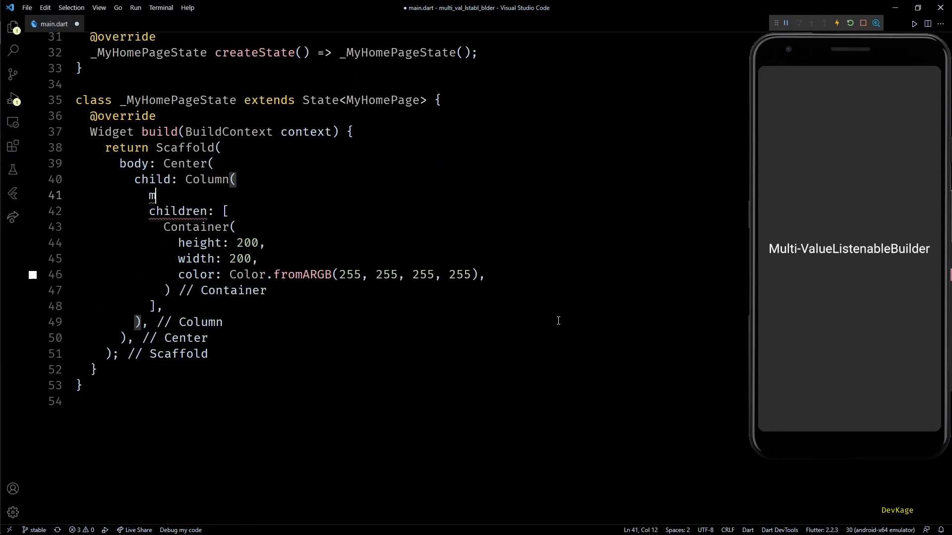
text(ainAxisAlignment: MainAxisAlignment.center,)
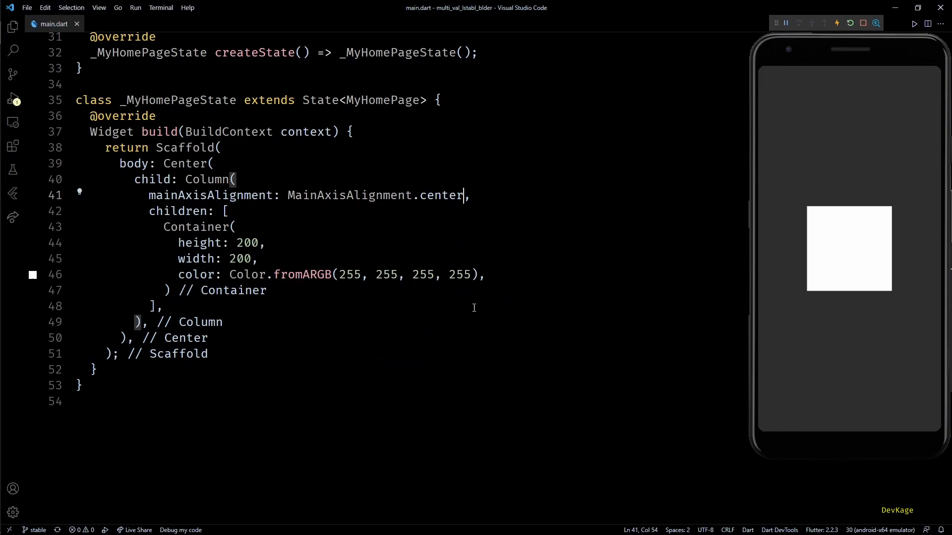
double_click(246, 275)
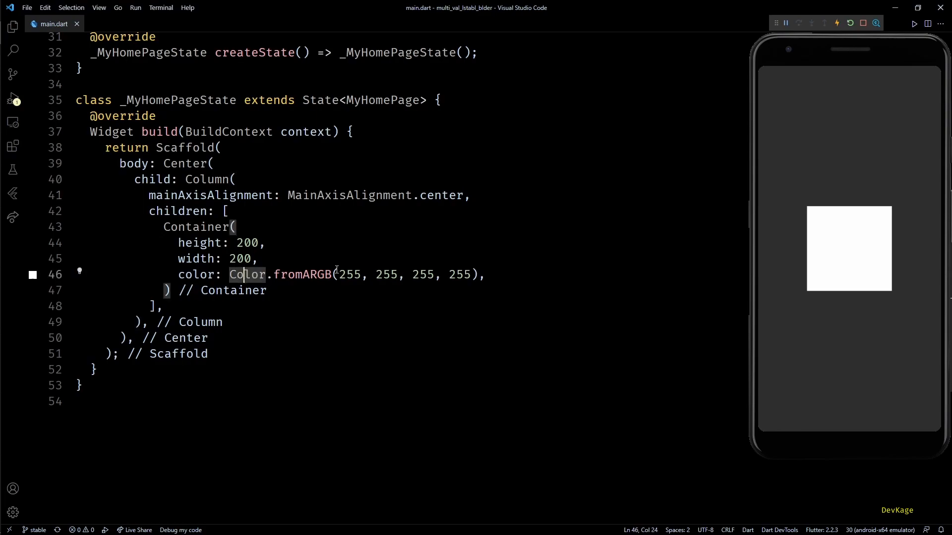
text(ValueNotifier<int> alpha = ValueNotifier(255);)
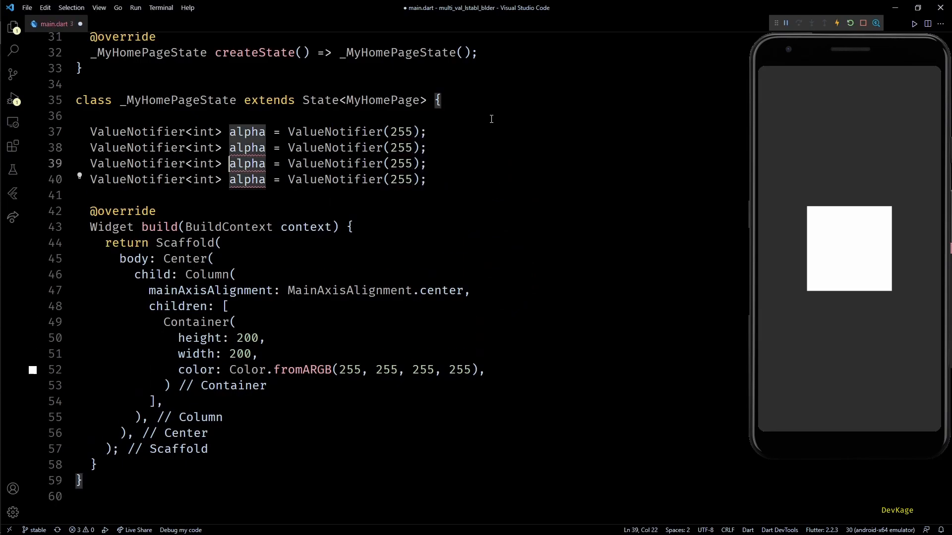
Finish the blue notifier and add a ValueListenableBuilder<int> bound to alpha
text(blue)
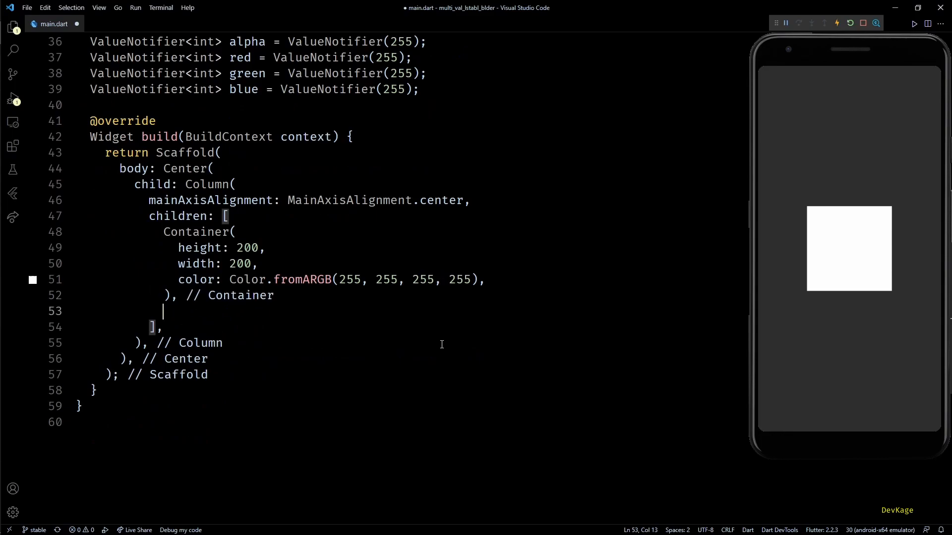
text(ValueListenableBuilder(valueListenable: valueListenable, builder: builder),)
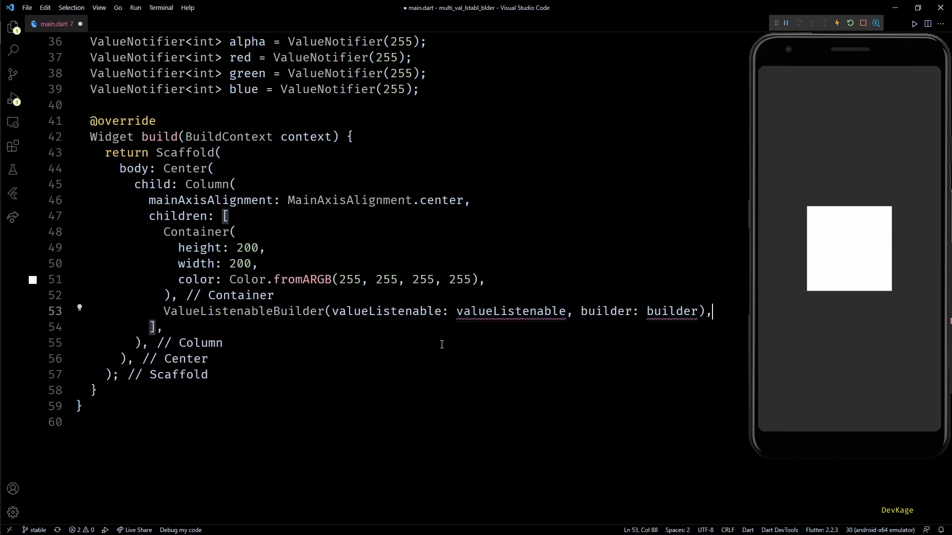
text(alpha,)
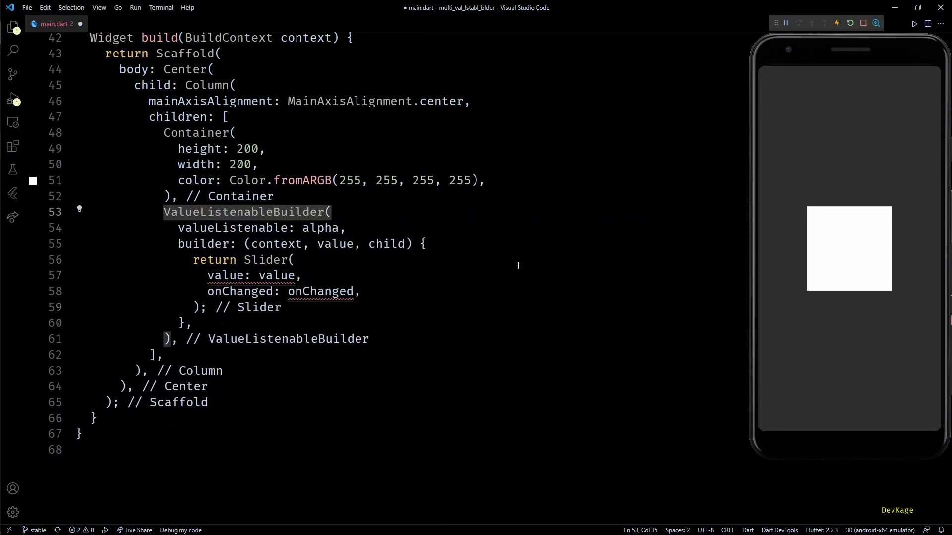
text(<int)
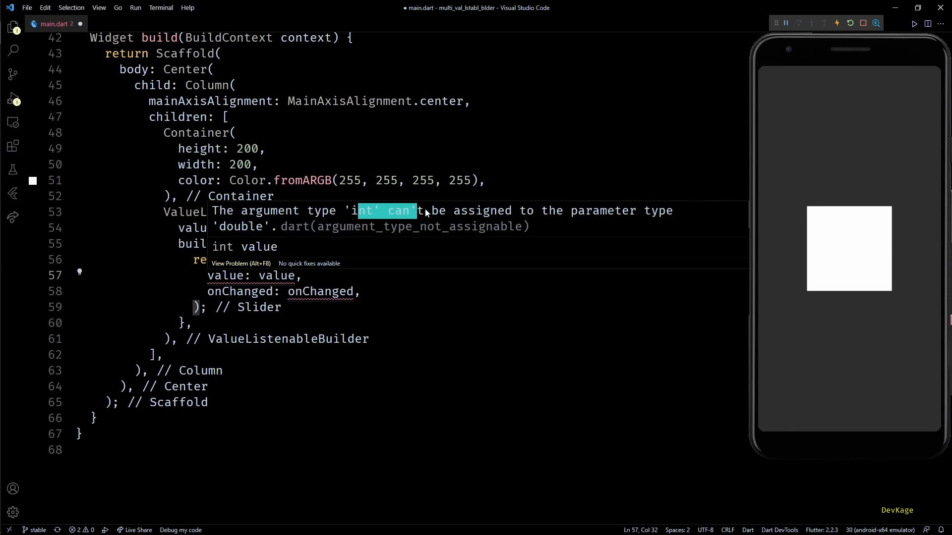
mouse_move(328, 269)
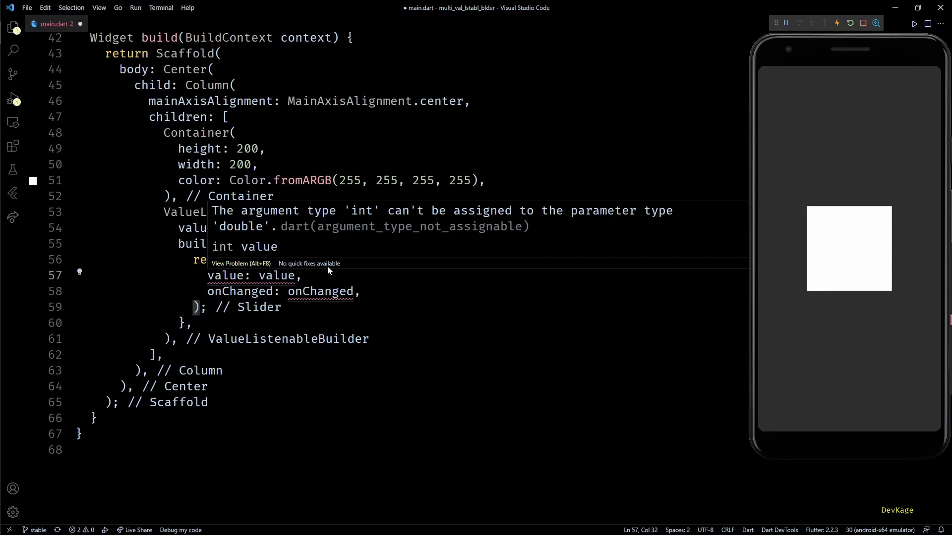
Return a Slider with value: value.toDouble() and onChanged writing newValue.toInt() back to alpha
text(.toD)
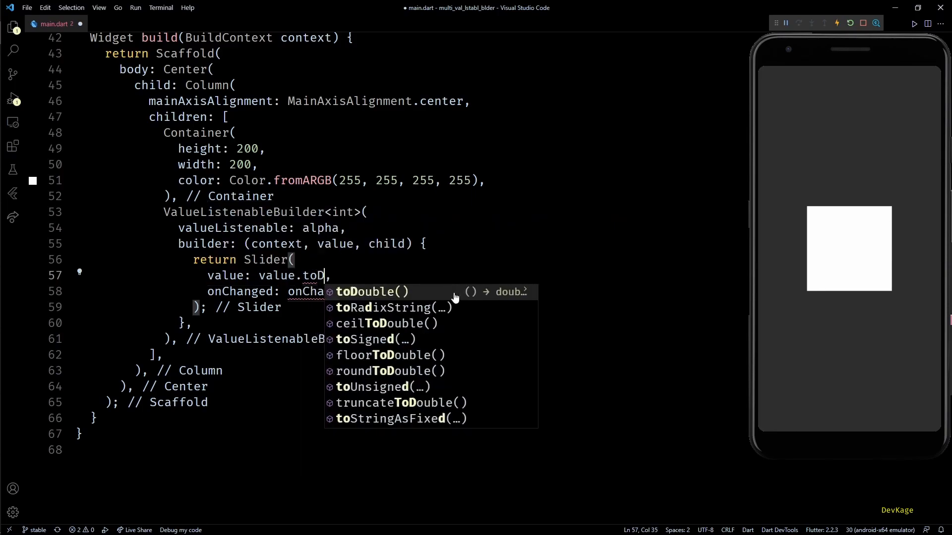
click(367, 291)
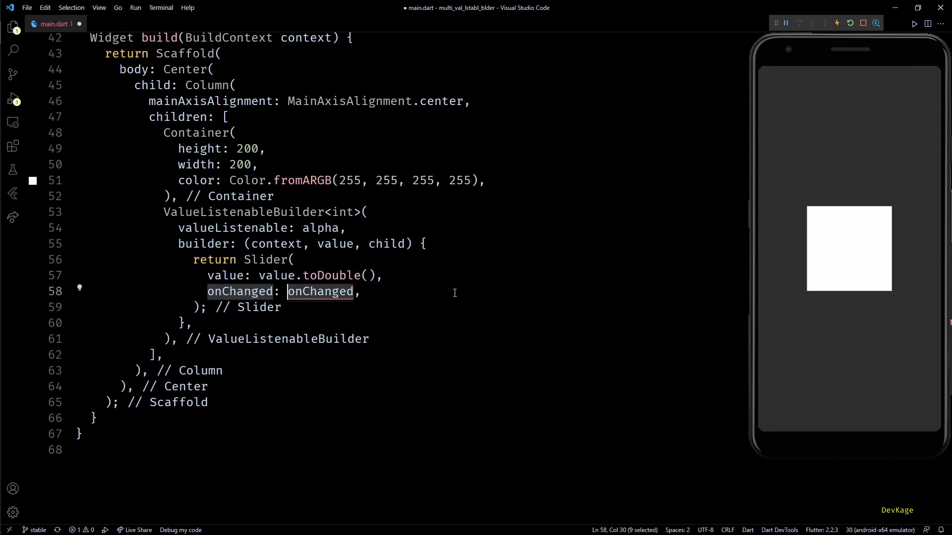
text(()
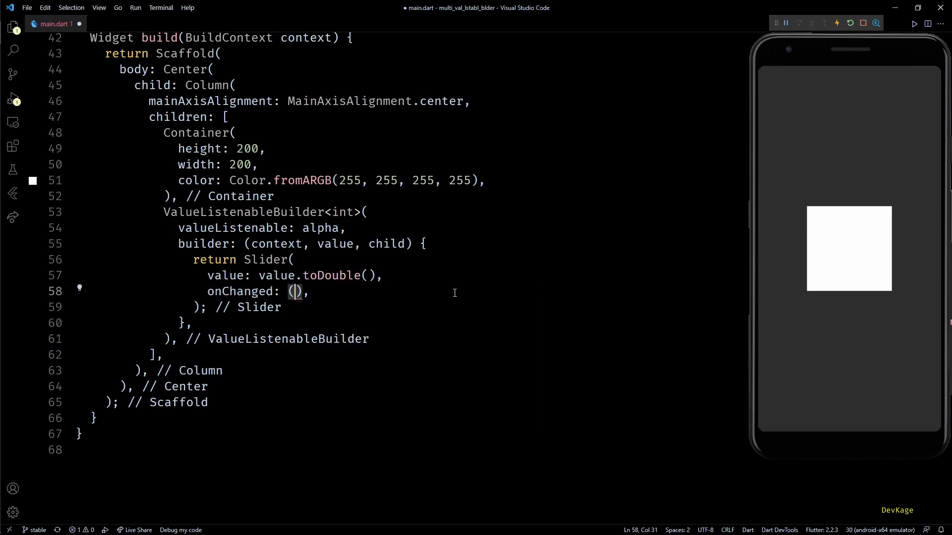
text(newValue)
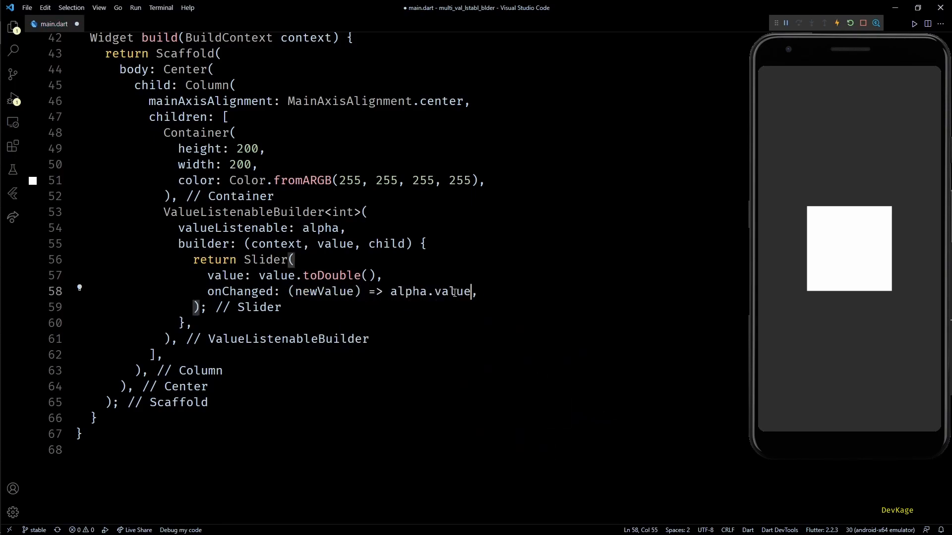
text(= newValue.)
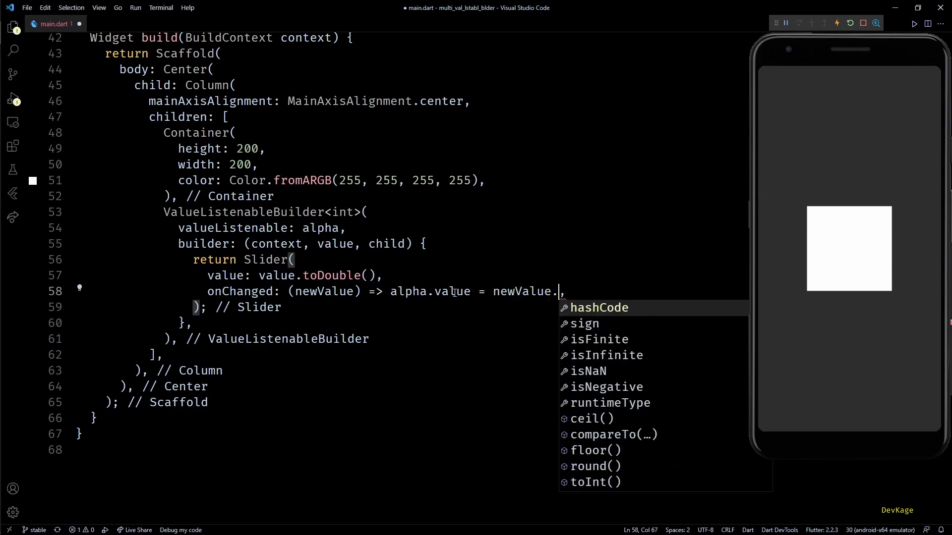
text(toInt())
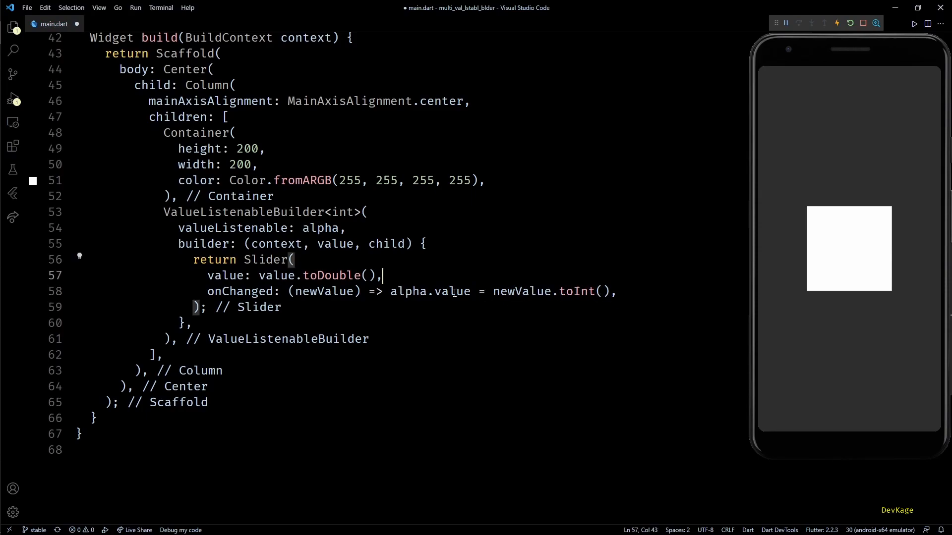
Give the slider min: 0 and max: 255, hot reload, and try the alpha slider in the app
key(Enter)
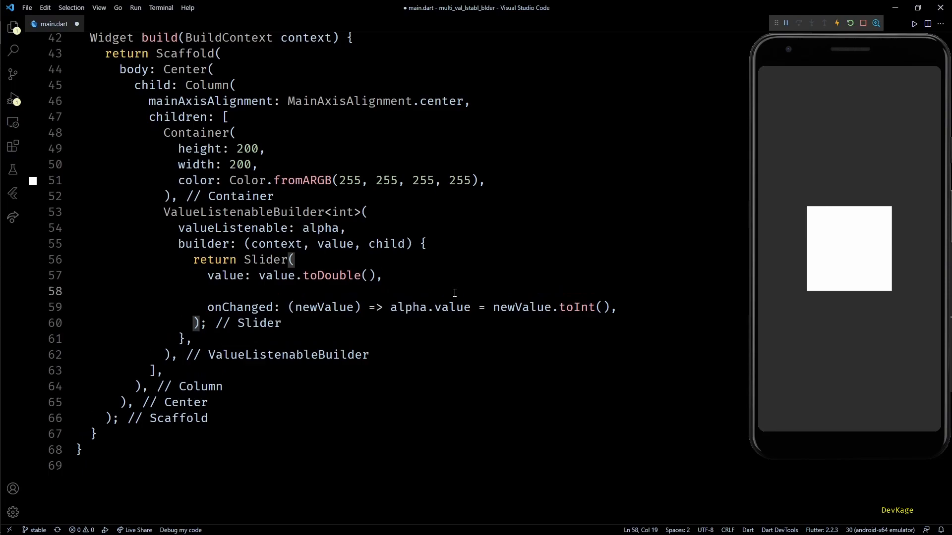
text(ma)
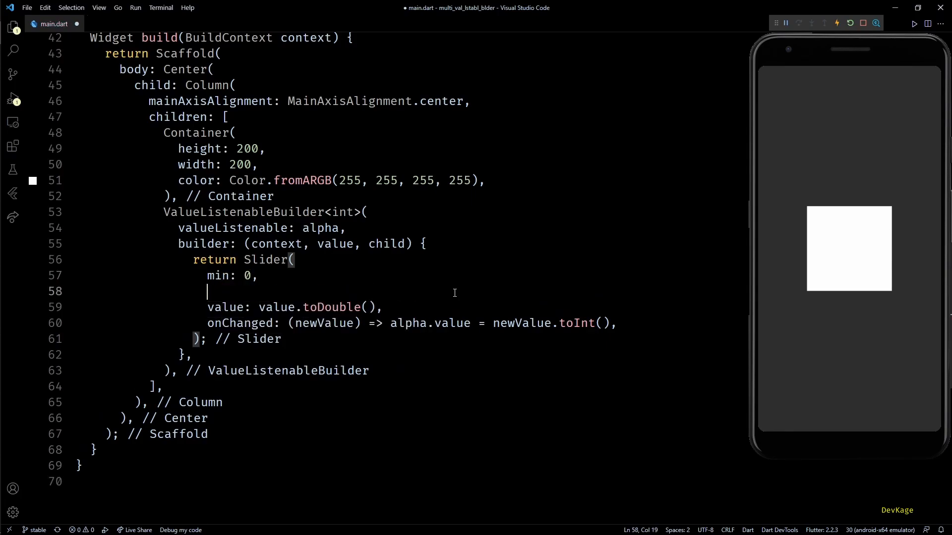
text(max: 2,)
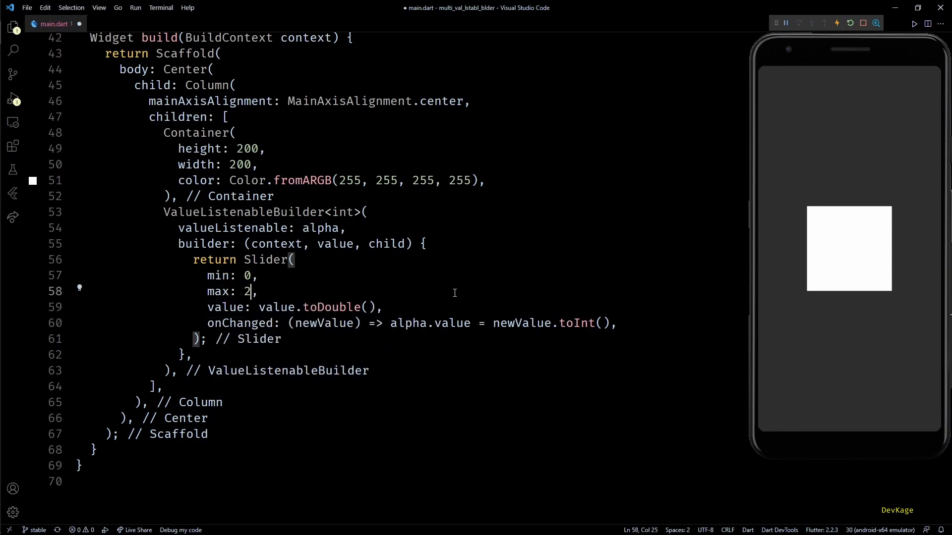
text(55)
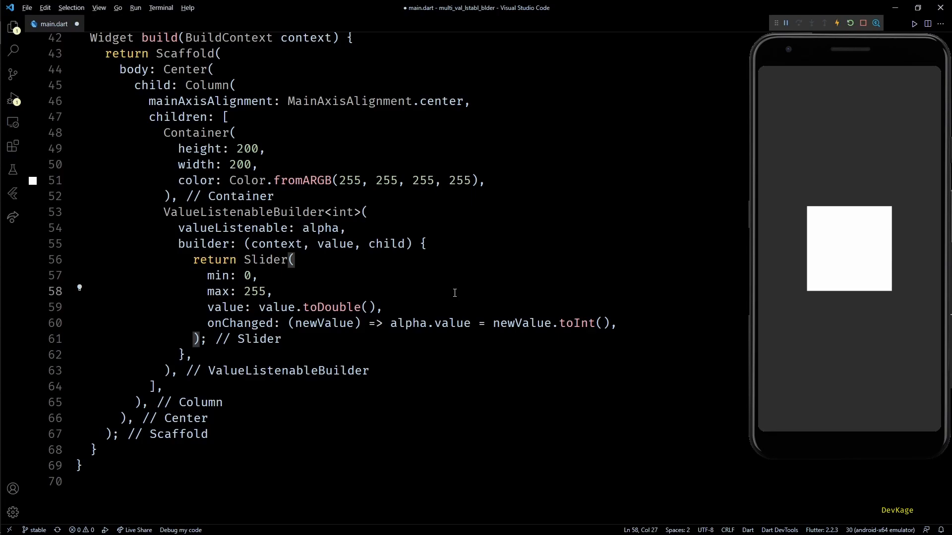
click(268, 292)
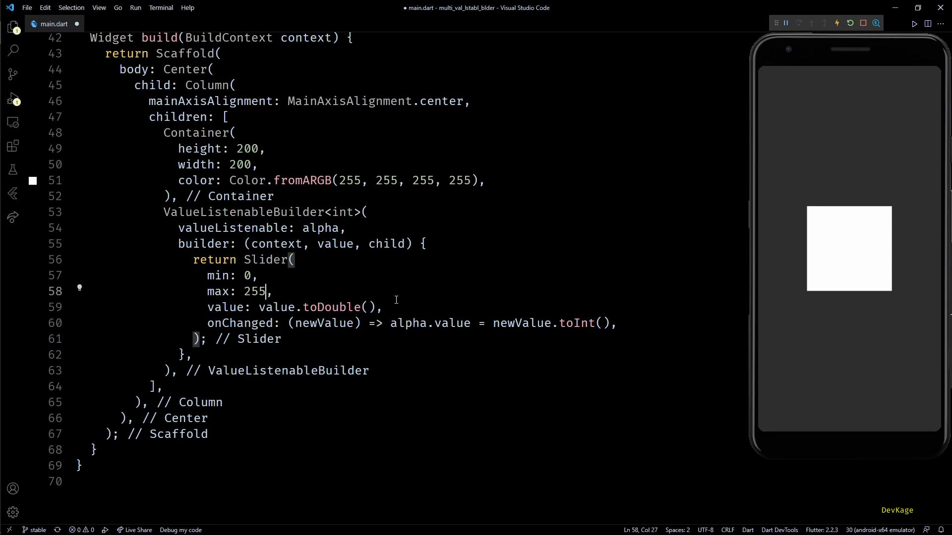
drag(790, 290, 929, 290)
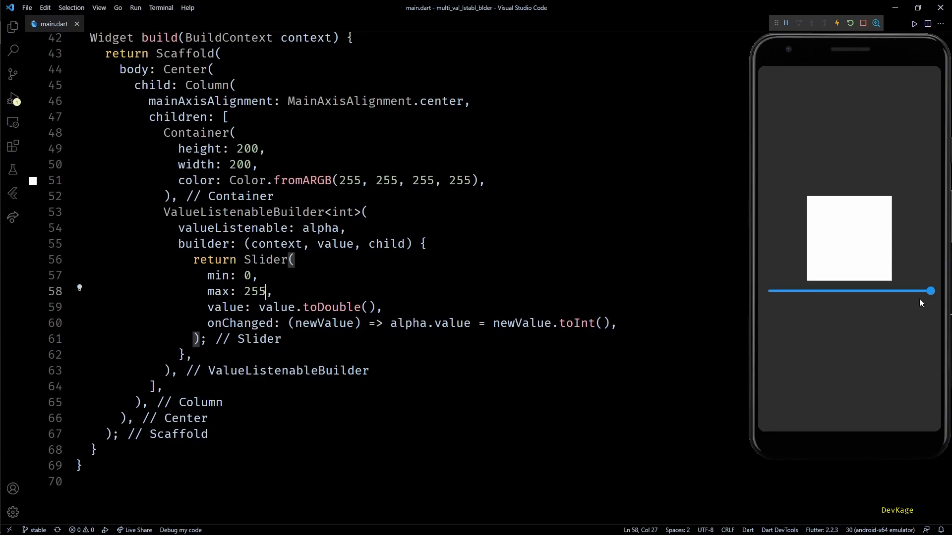
Try the alpha slider, then set the four duplicated red, green and blue sliders to different levels
drag(932, 291, 902, 292)
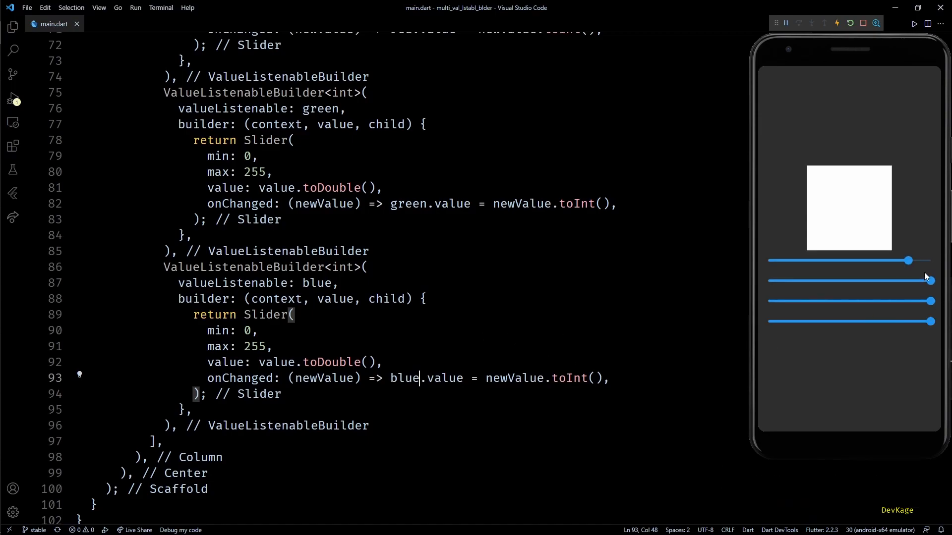
drag(932, 322, 861, 321)
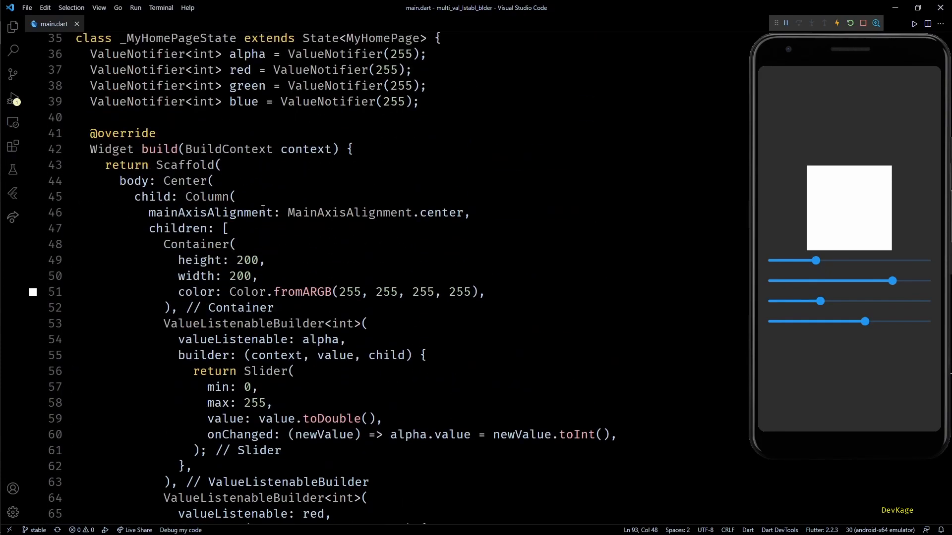
Wrap the Container in MultiValueListenableBuider over [alpha, red, green, blue], colouring it from values.elementAt(index)
double_click(199, 244)
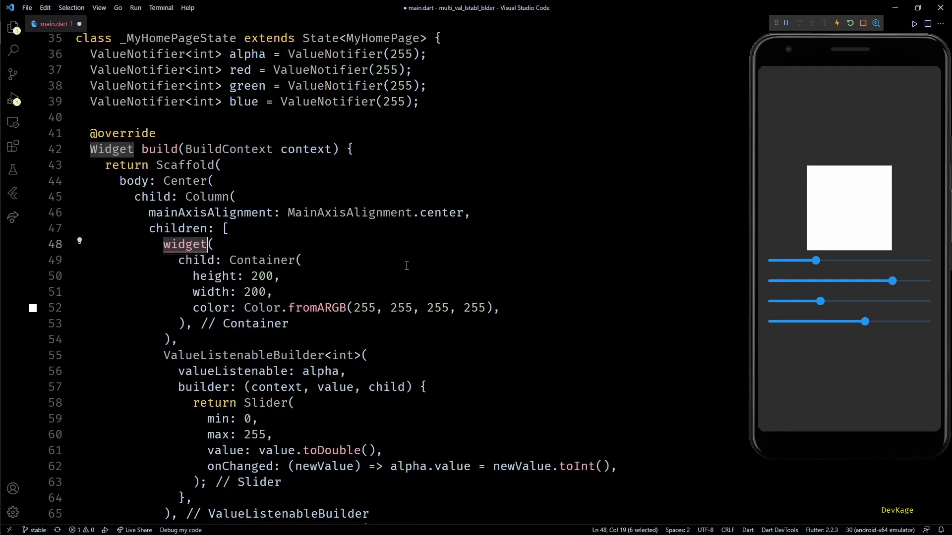
text(MultiValueListenableBuider)
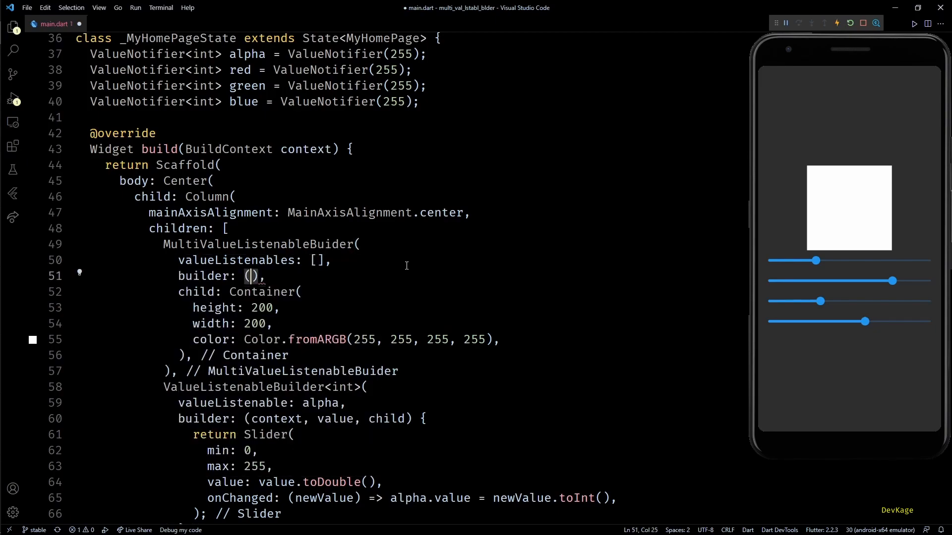
text(context, values)
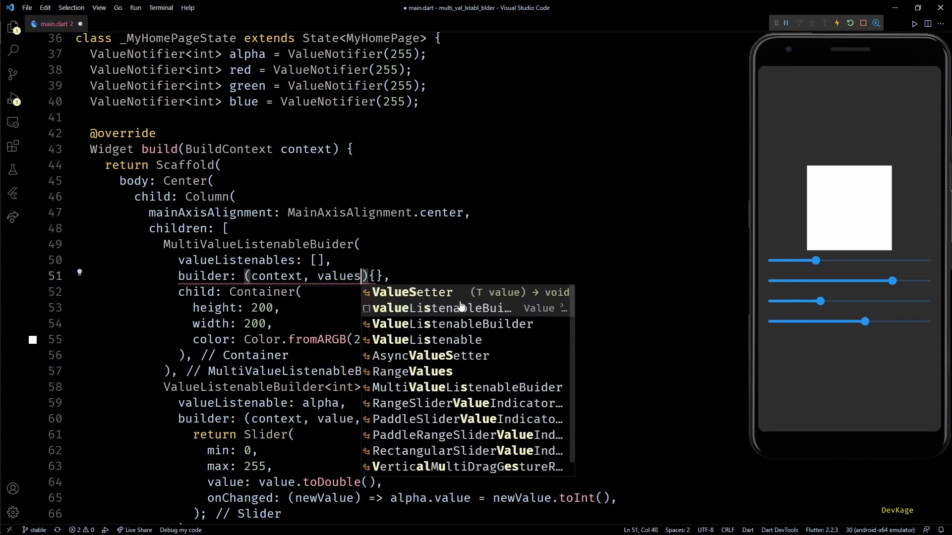
text(, child)
click(256, 260)
text(alpha, red, green, blue)
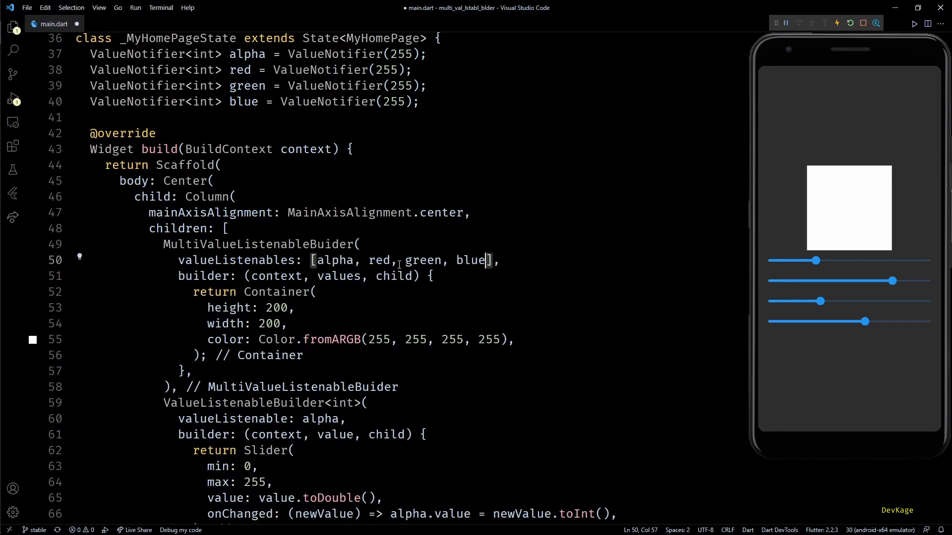
text(values.elementAt(index))
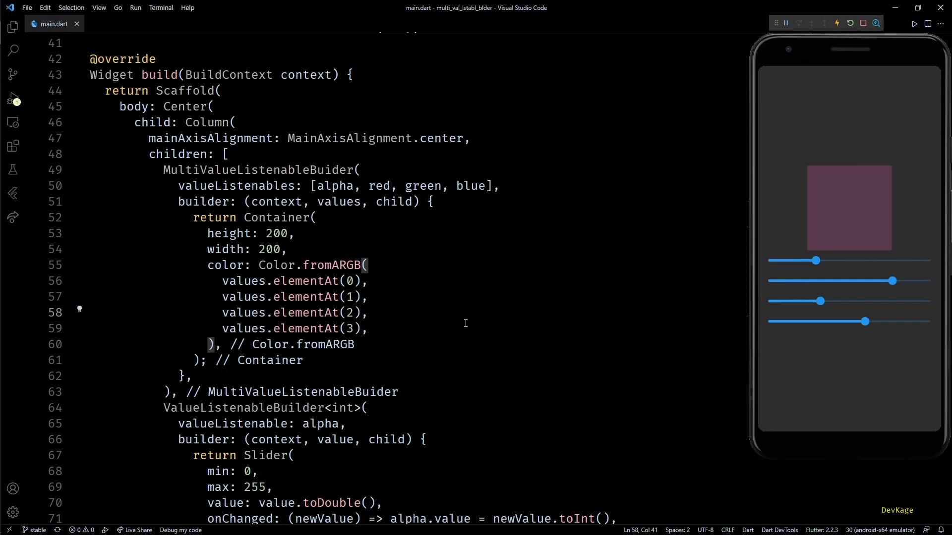
Raise alpha and the colour levels, then lower blue to warm the square's colour
scroll(down, 3)
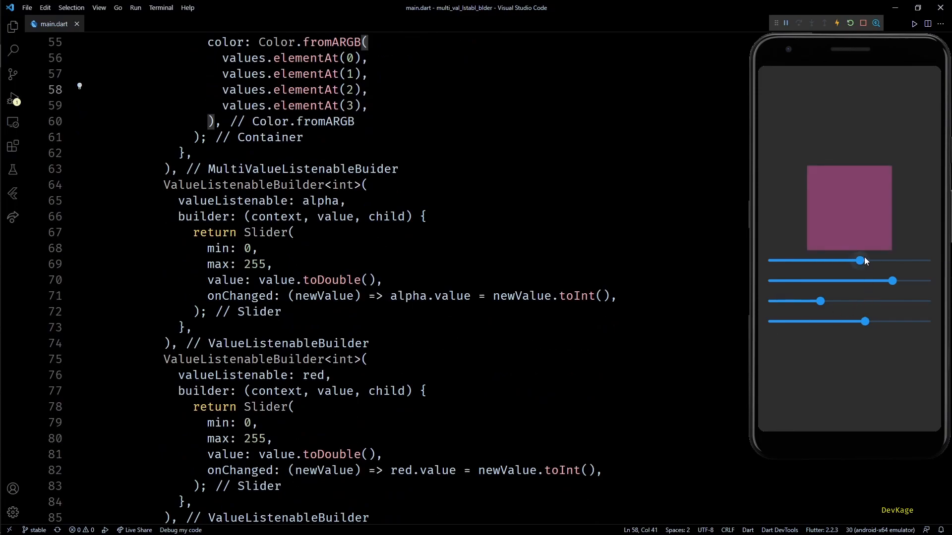
drag(859, 260, 916, 261)
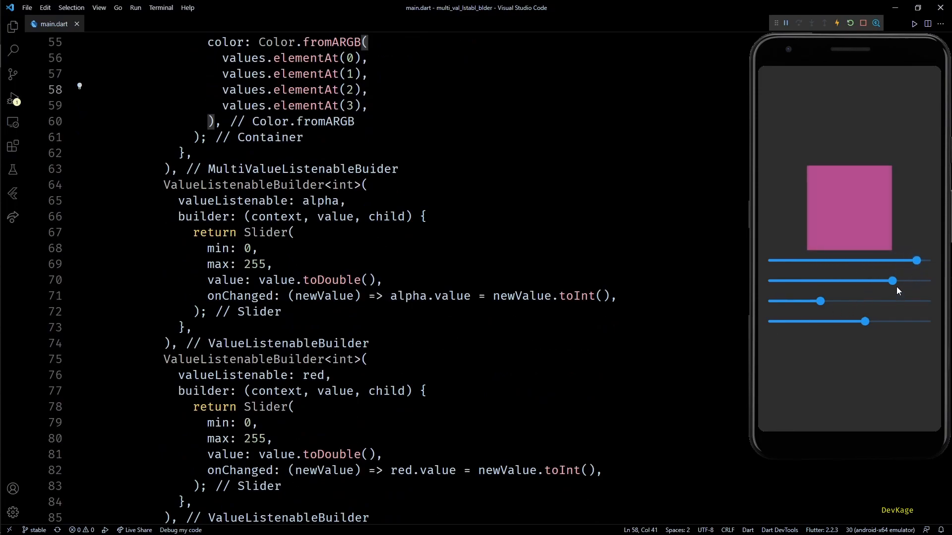
drag(893, 281, 933, 280)
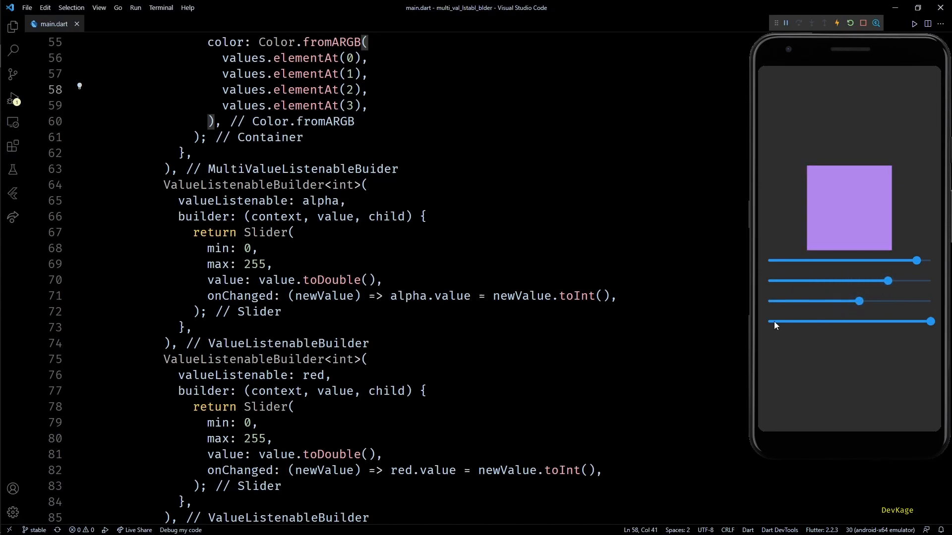
scroll(down, 3)
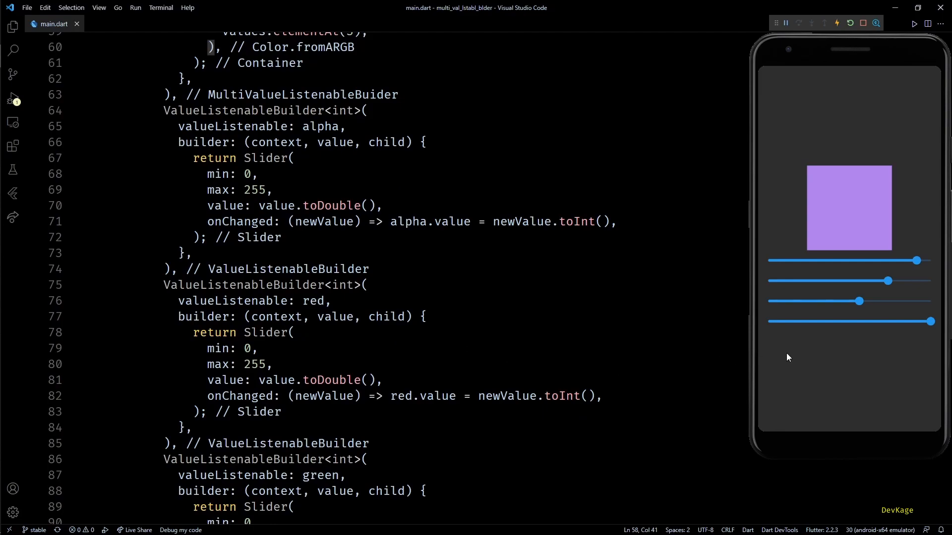
drag(933, 322, 824, 321)
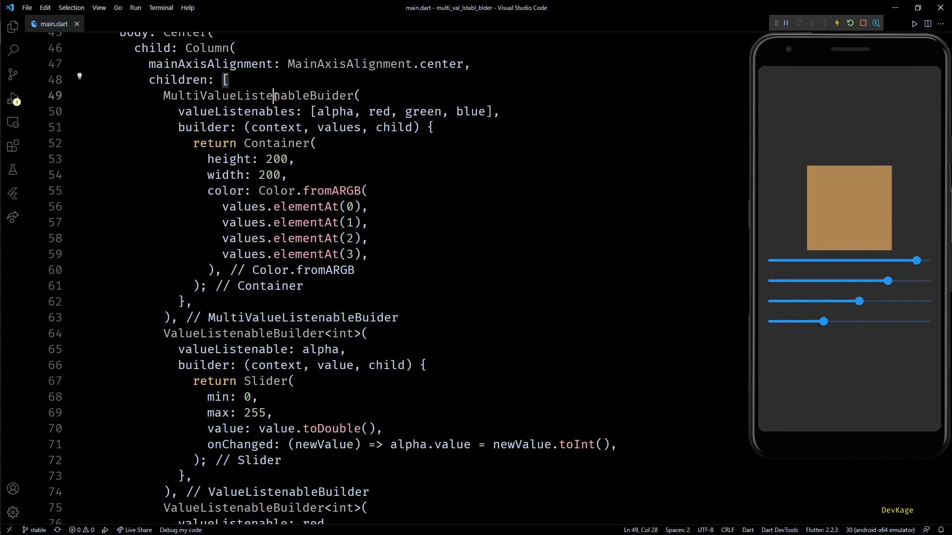
Shift the square toward blue, then raise green so it ends up green
double_click(261, 96)
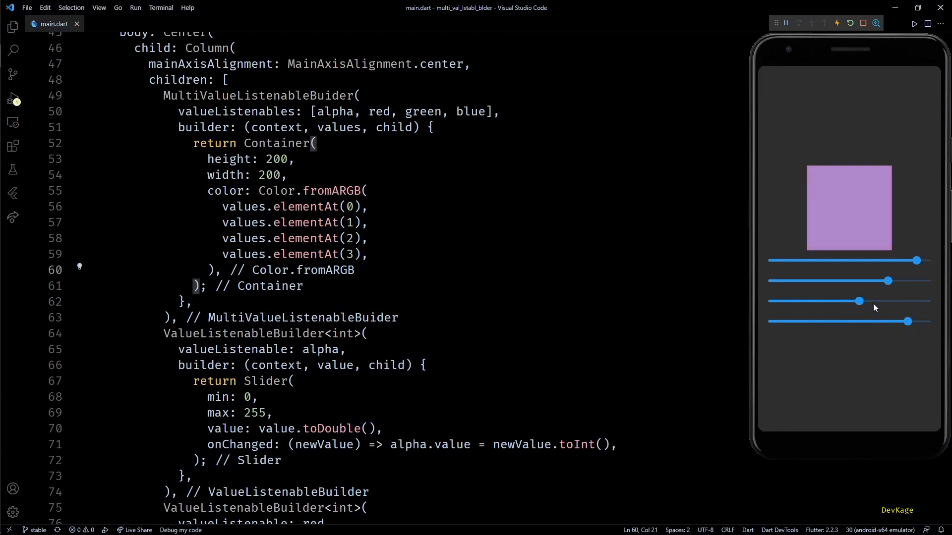
drag(916, 260, 843, 261)
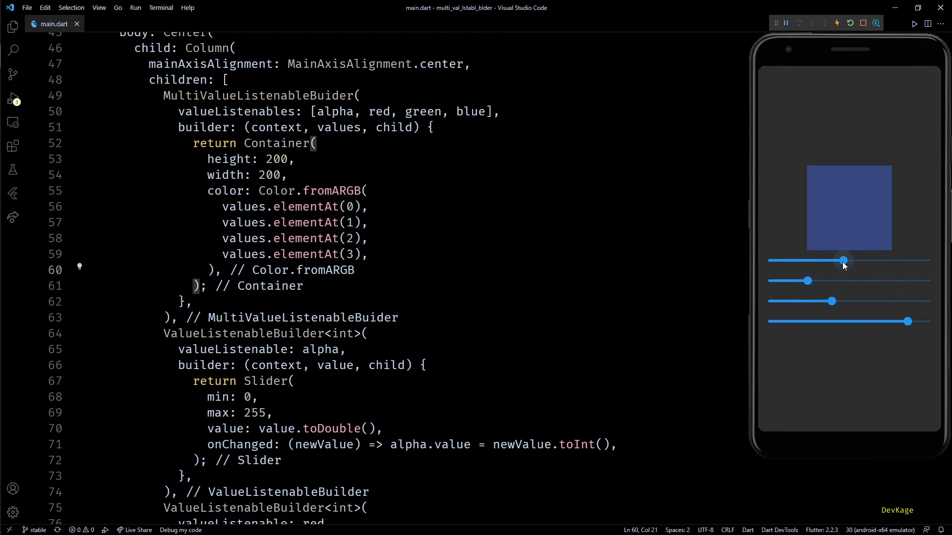
drag(907, 322, 846, 321)
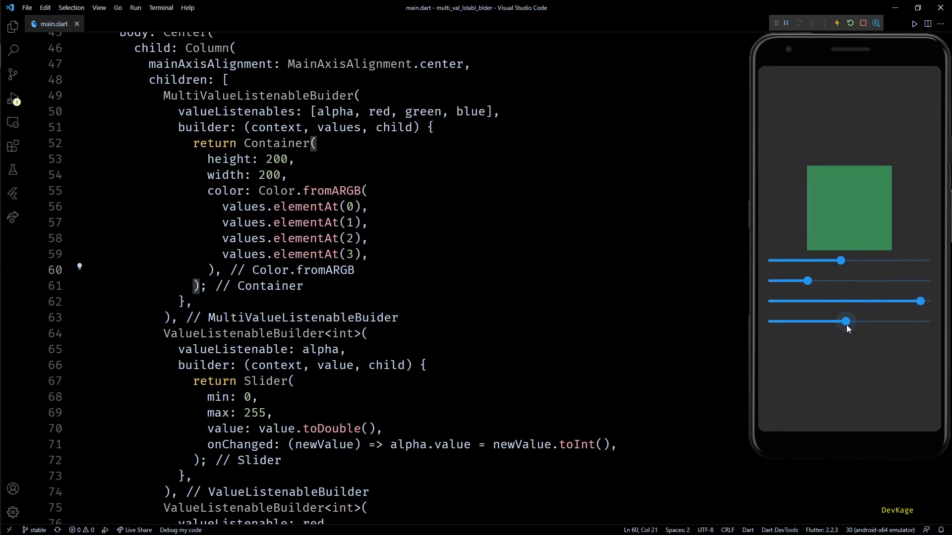